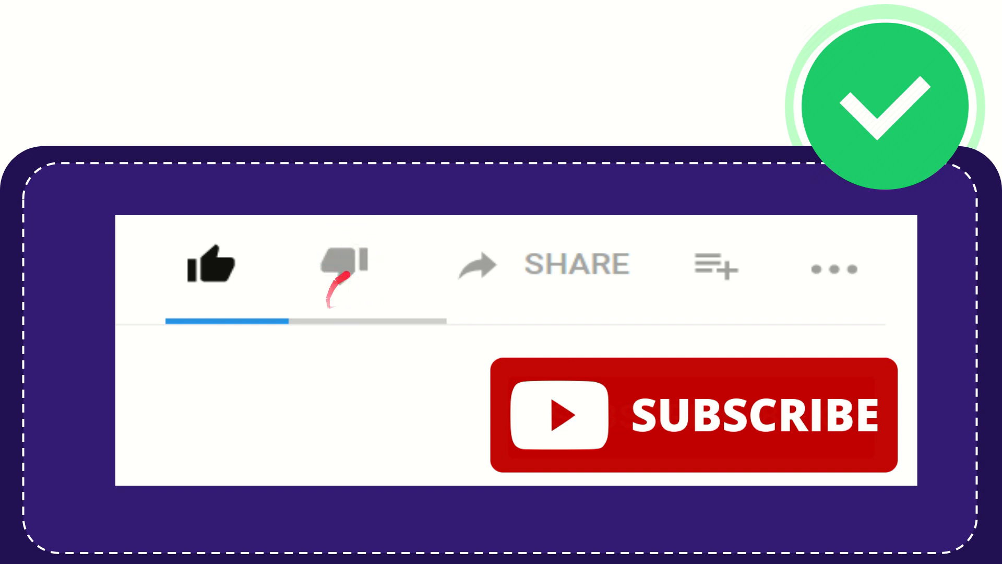
mouse_move(447, 281)
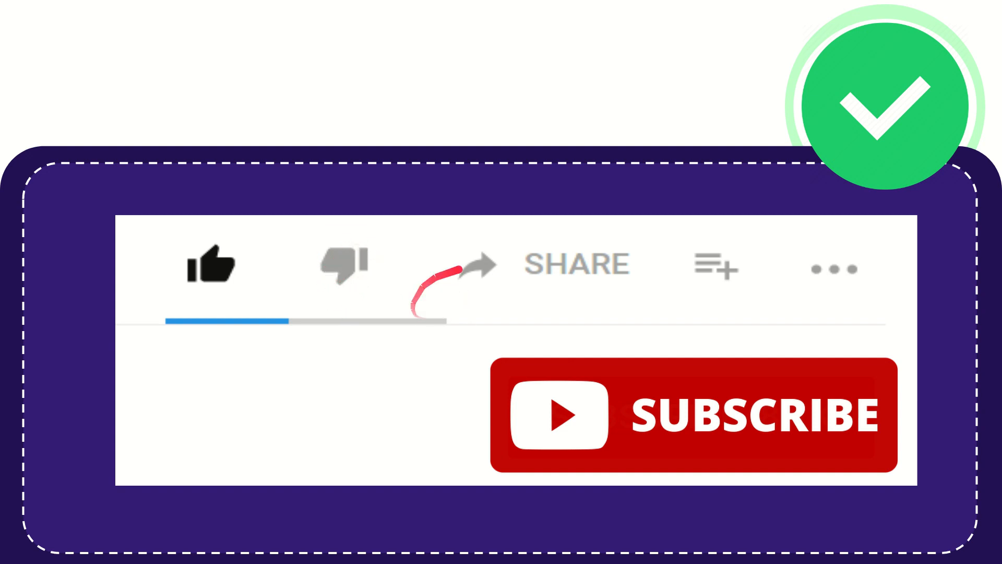